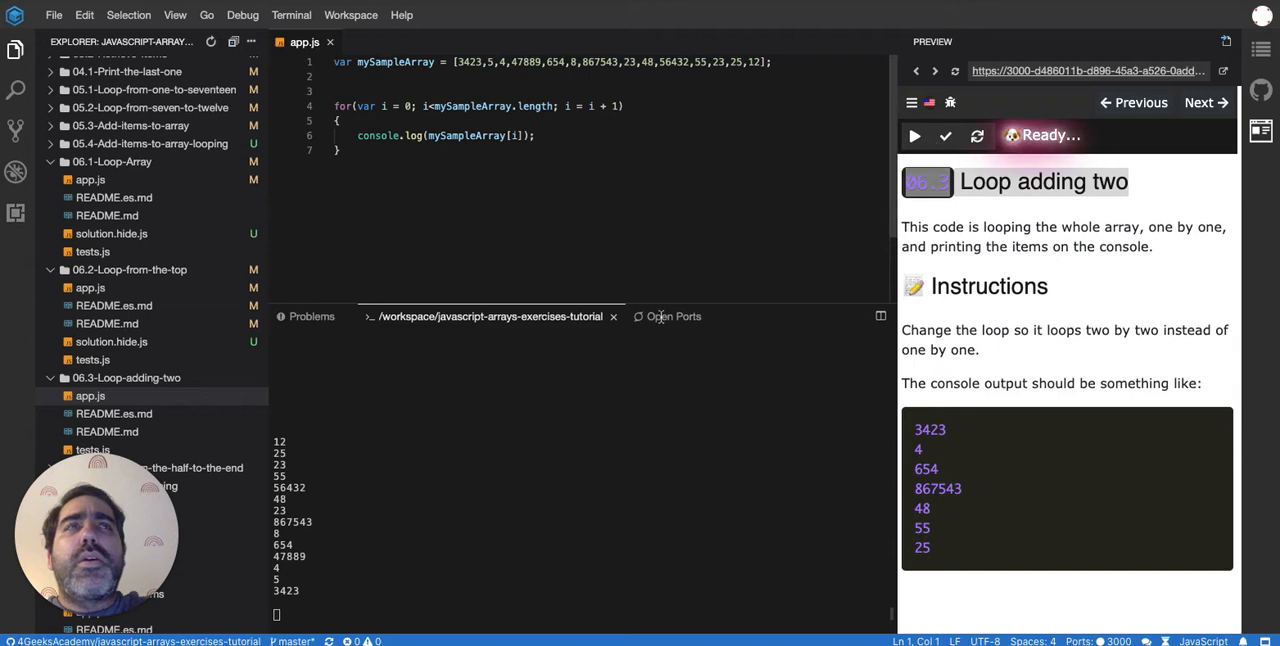
Step: Compile and run the unmodified app.js loop, printing each array item to the console
left_click(913, 135)
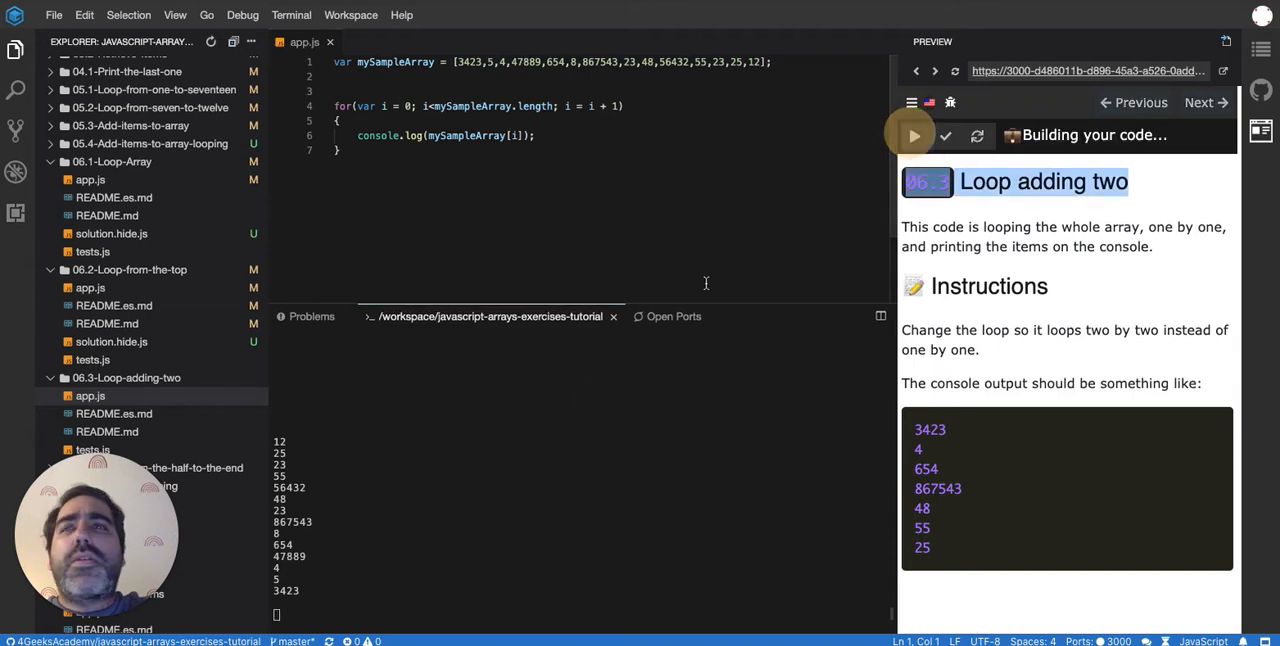
left_click(913, 135)
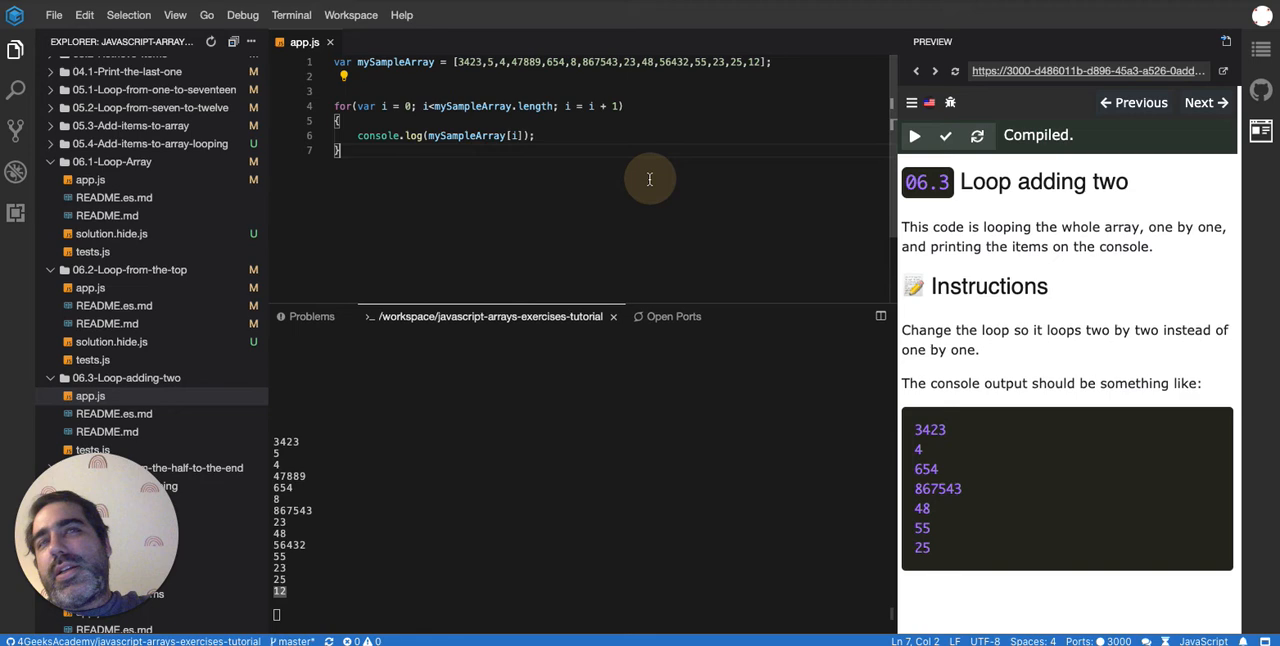
mouse_move(417, 252)
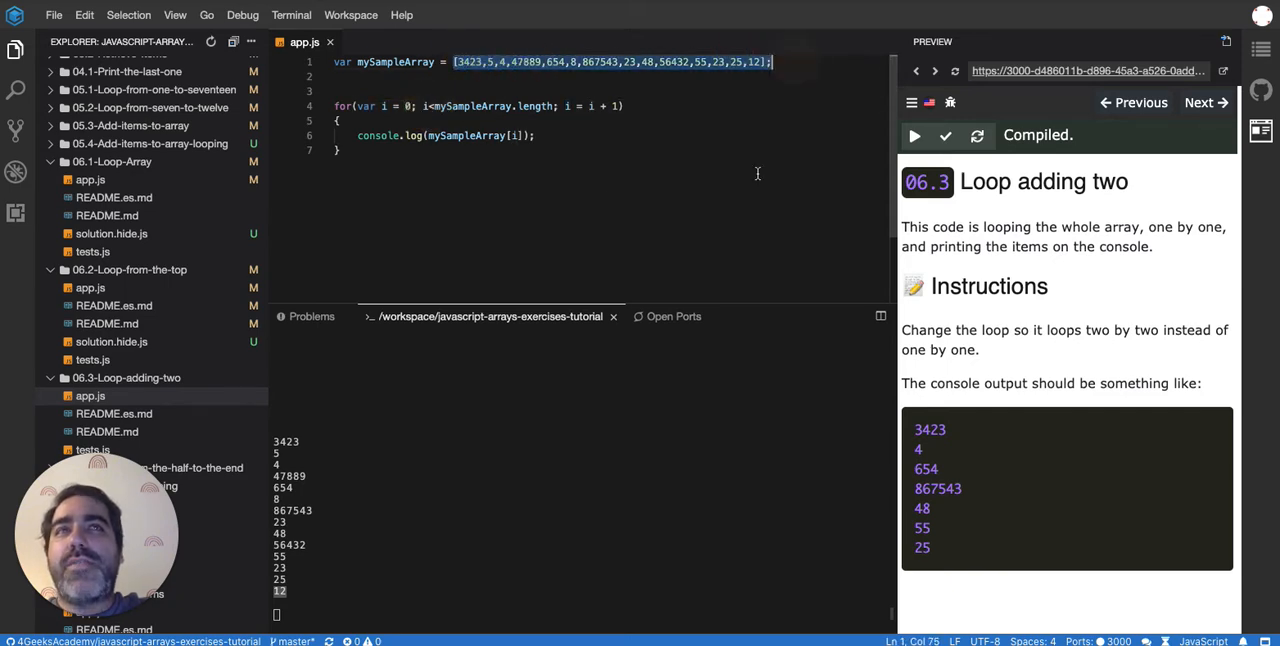
left_click(408, 105)
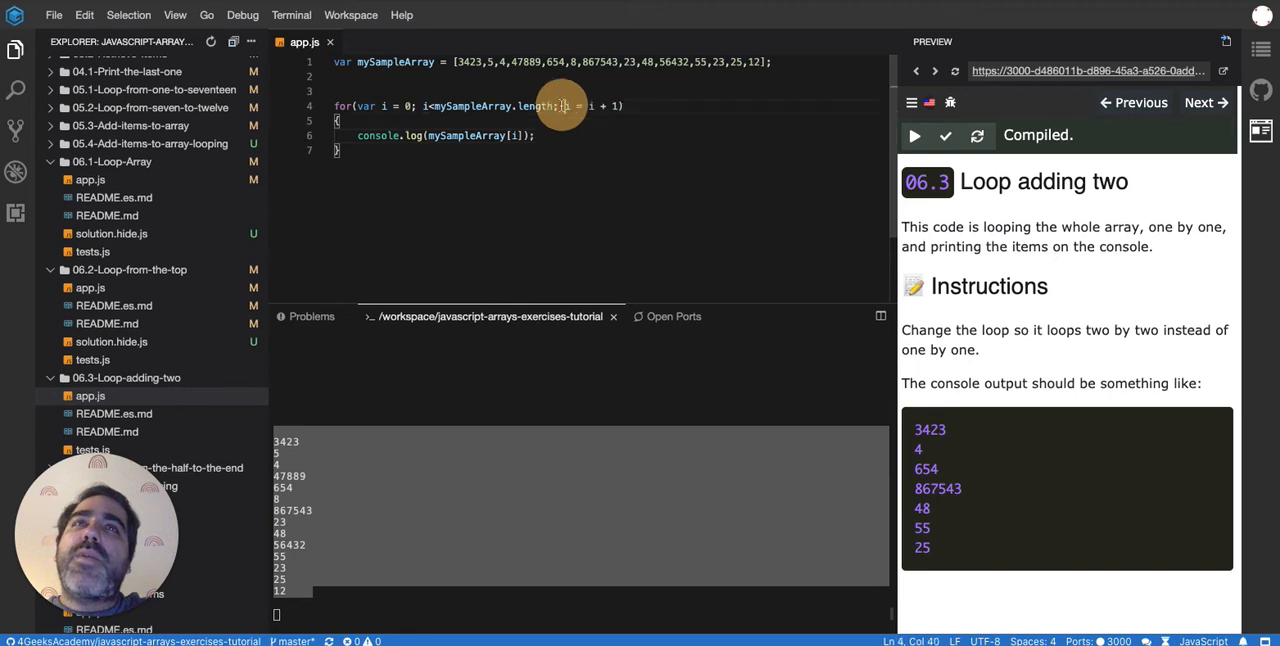
mouse_move(540, 106)
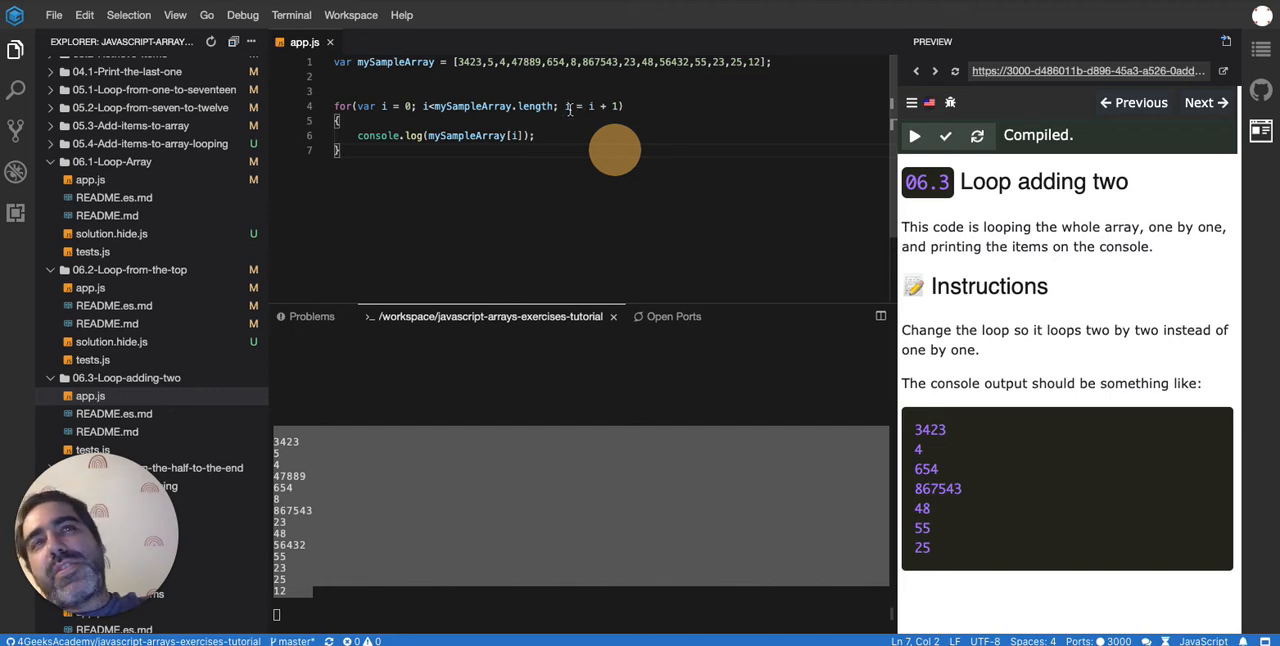
mouse_move(590, 106)
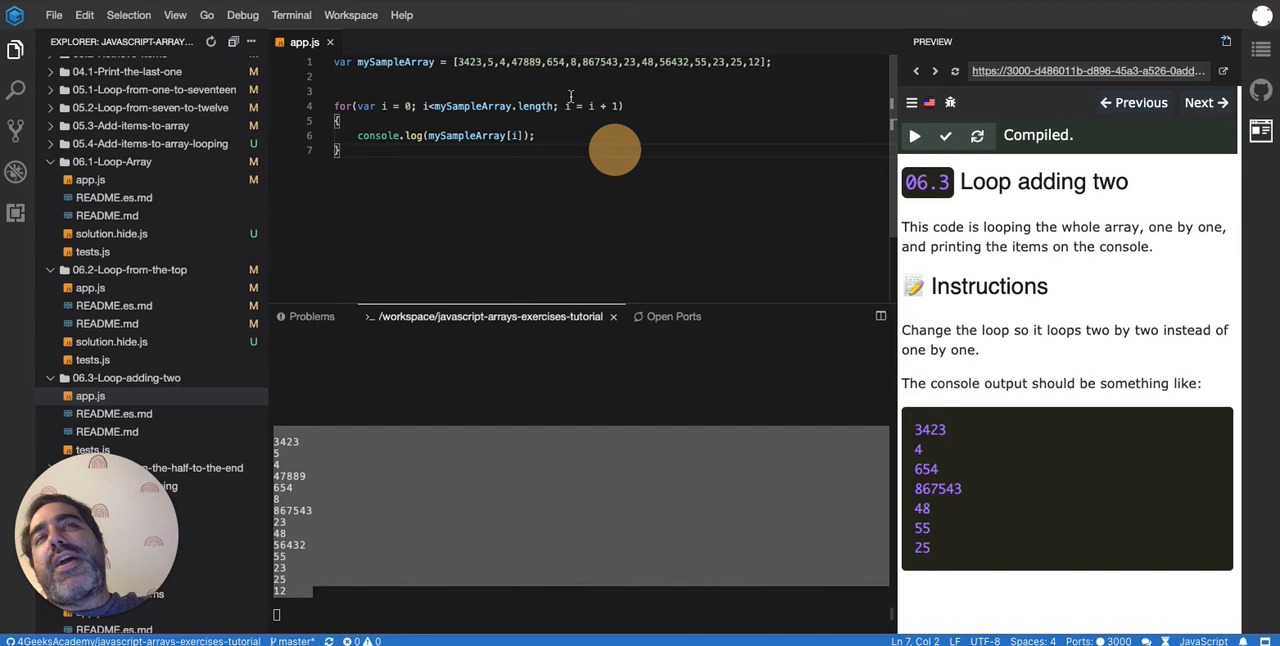
mouse_move(590, 106)
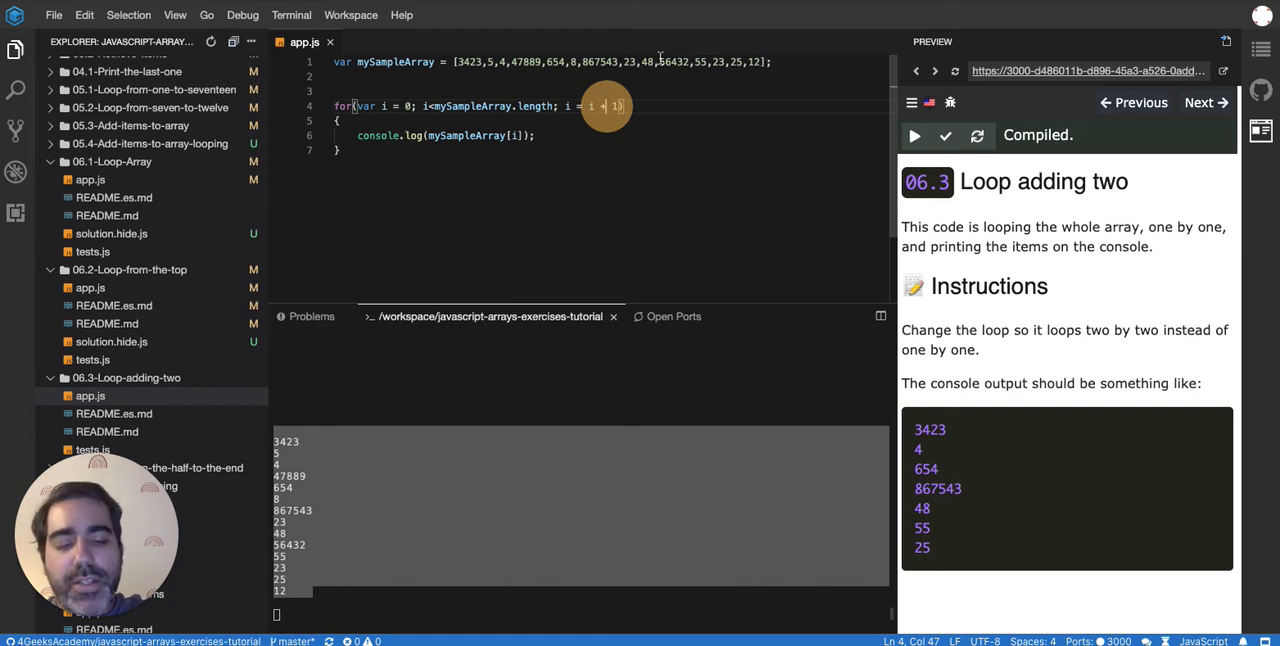
Step: Change the loop increment to i + 2, recompile, and run the passing tests
type("2")
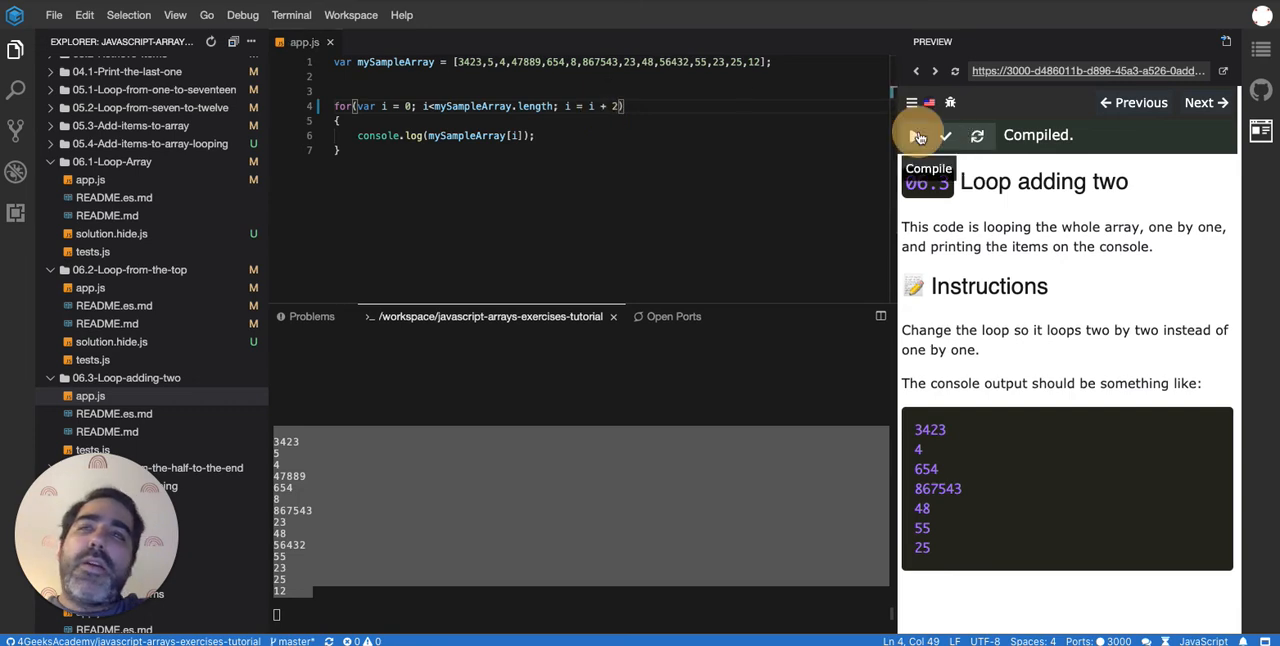
left_click(916, 135)
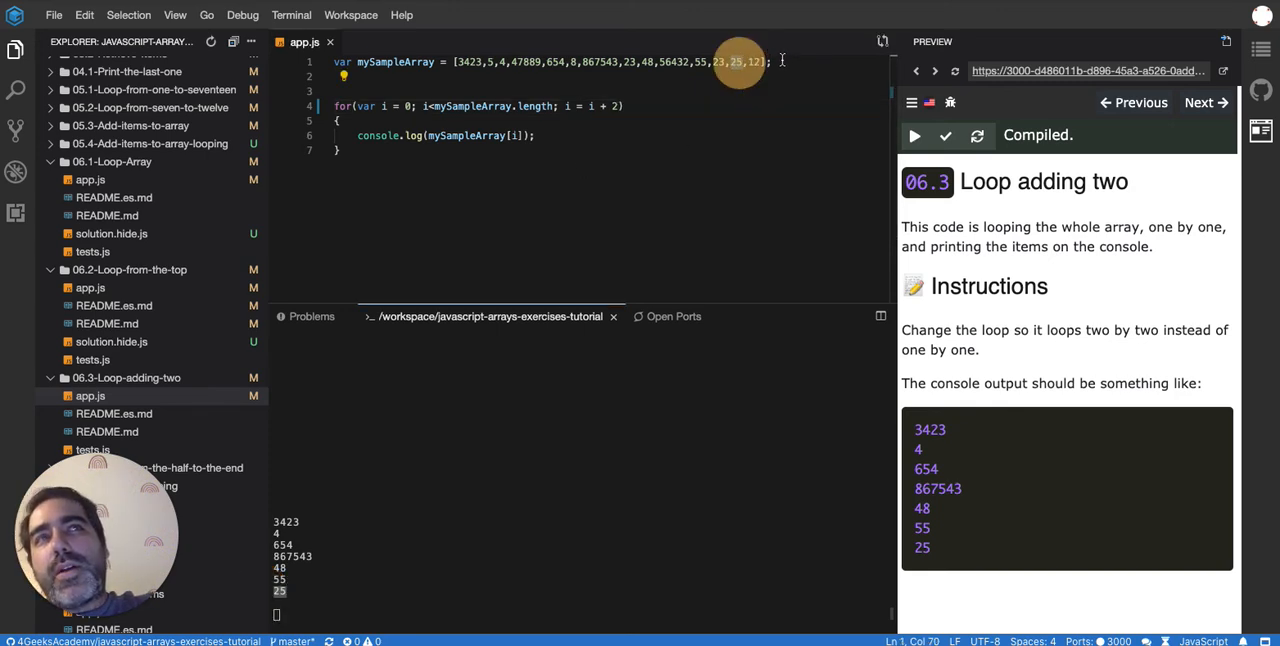
mouse_move(705, 147)
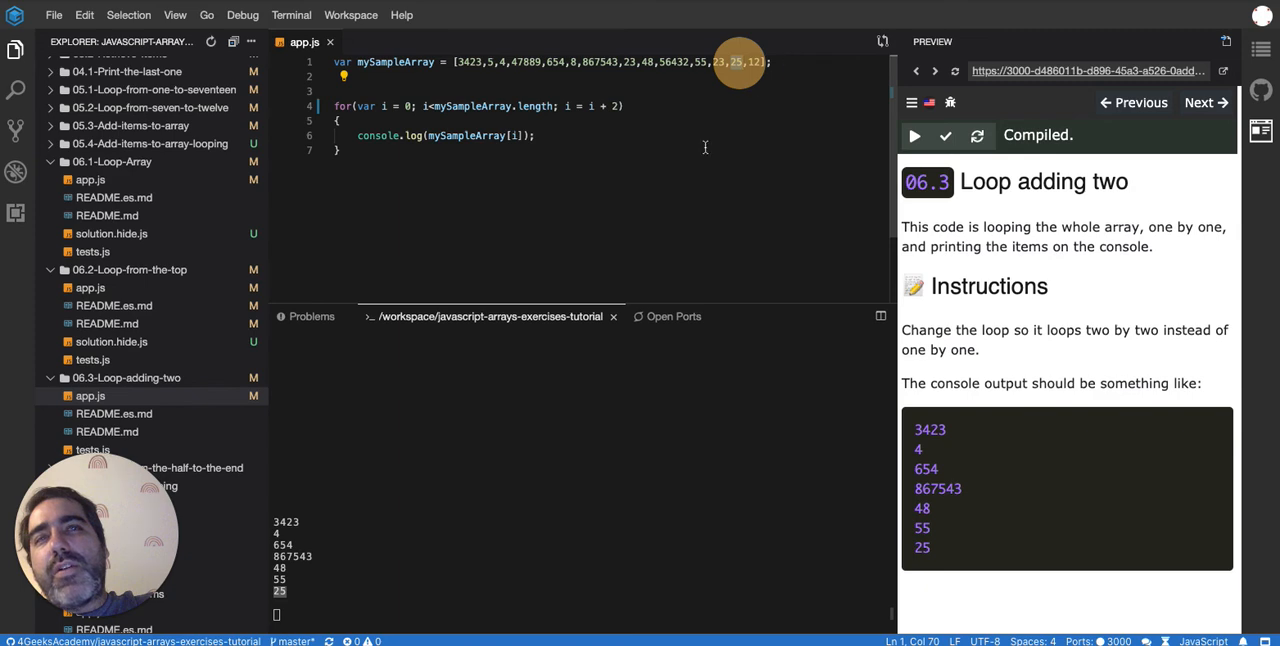
left_click(428, 106)
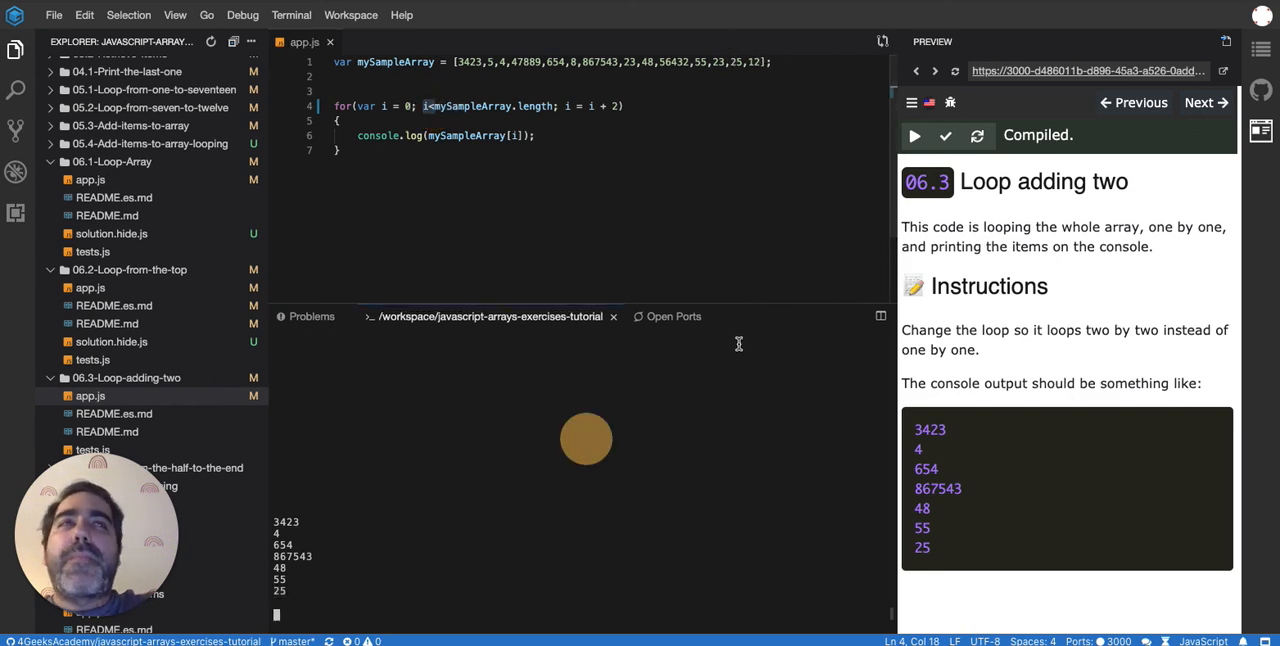
left_click(945, 135)
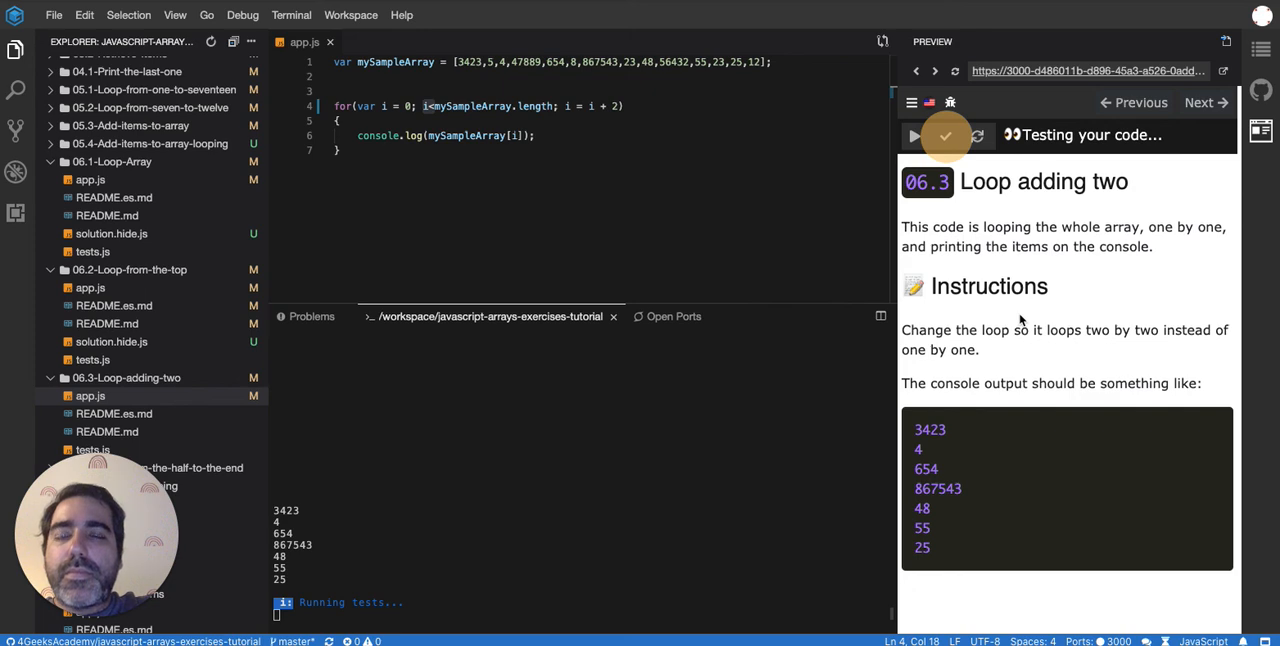
left_click(913, 135)
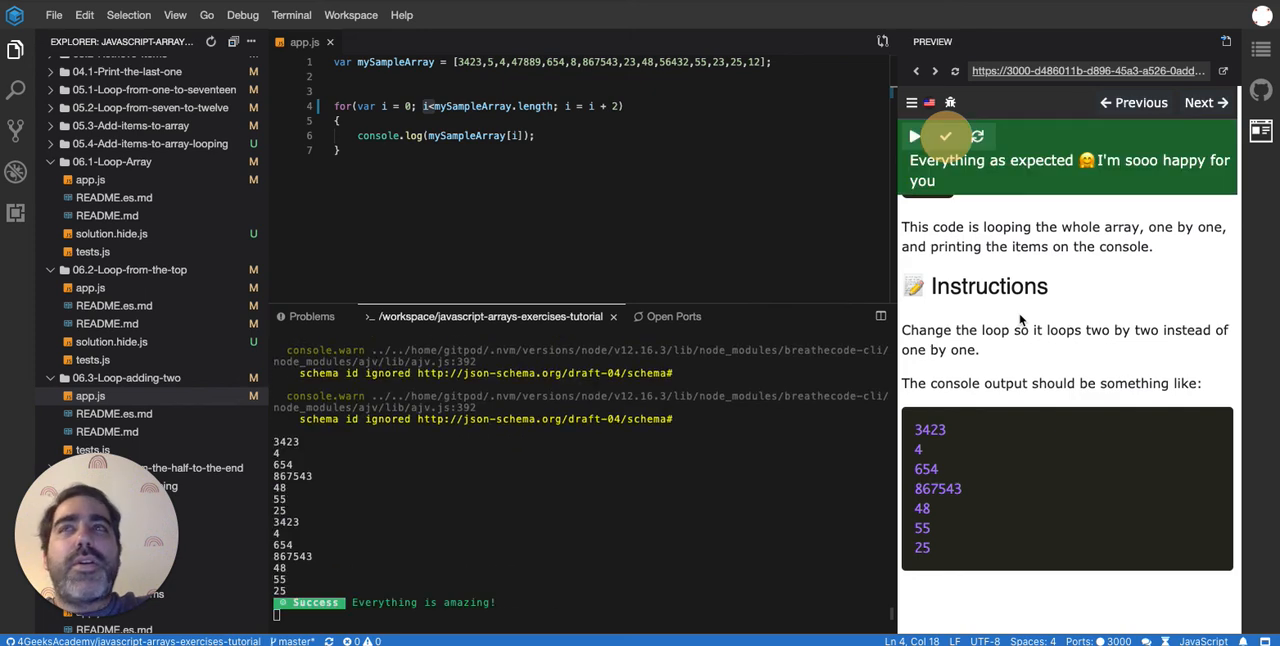